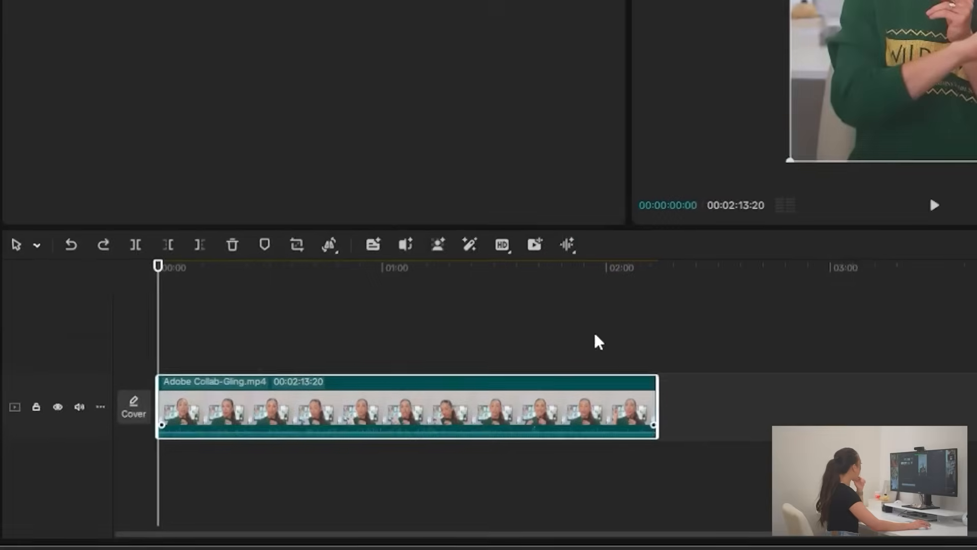
mouse_move(371, 405)
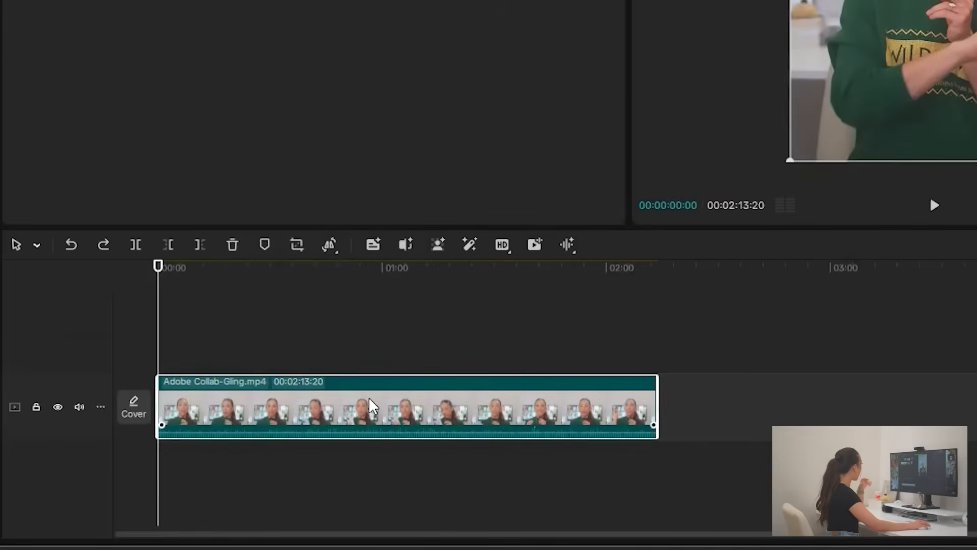
Copy the Adobe Collab talking-head clip and paste it onto a new track above.
key(ctrl+c)
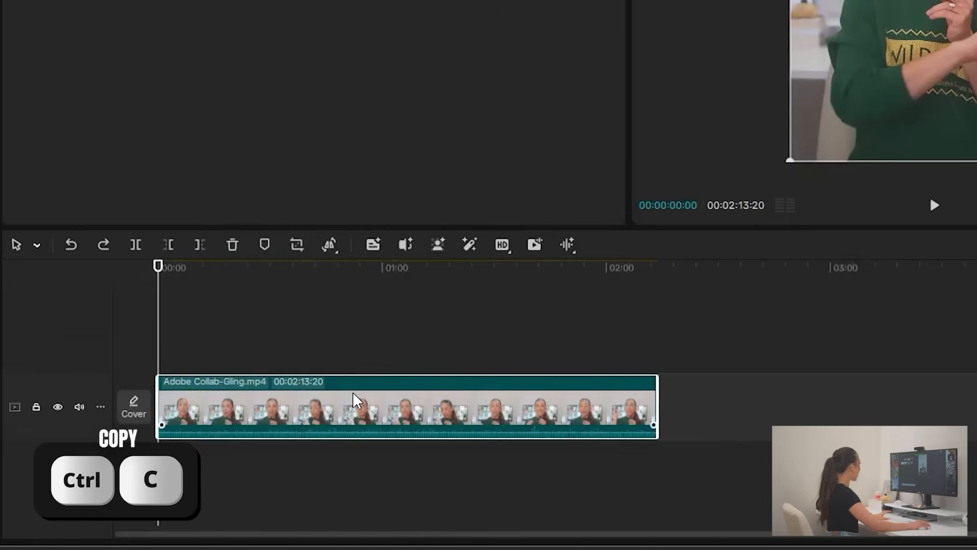
key(ctrl+c)
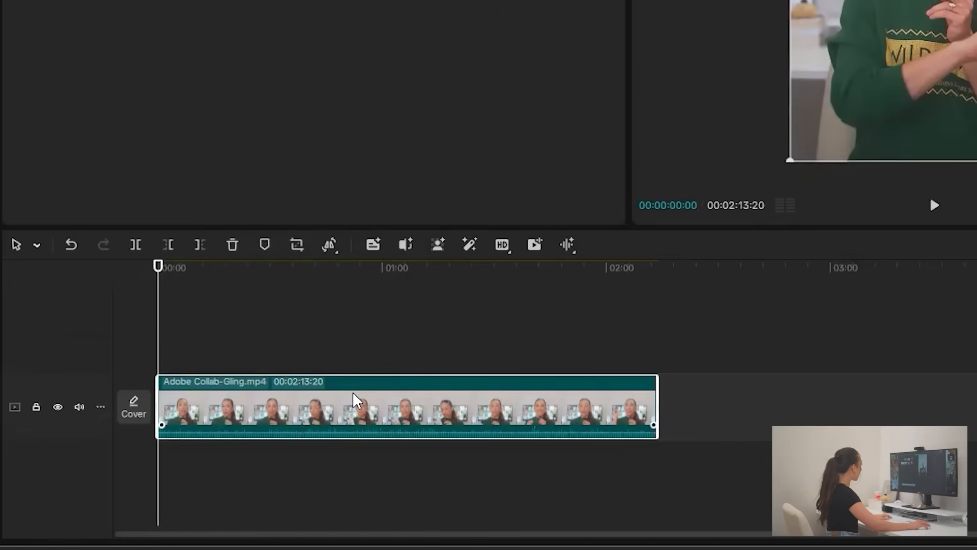
mouse_move(377, 405)
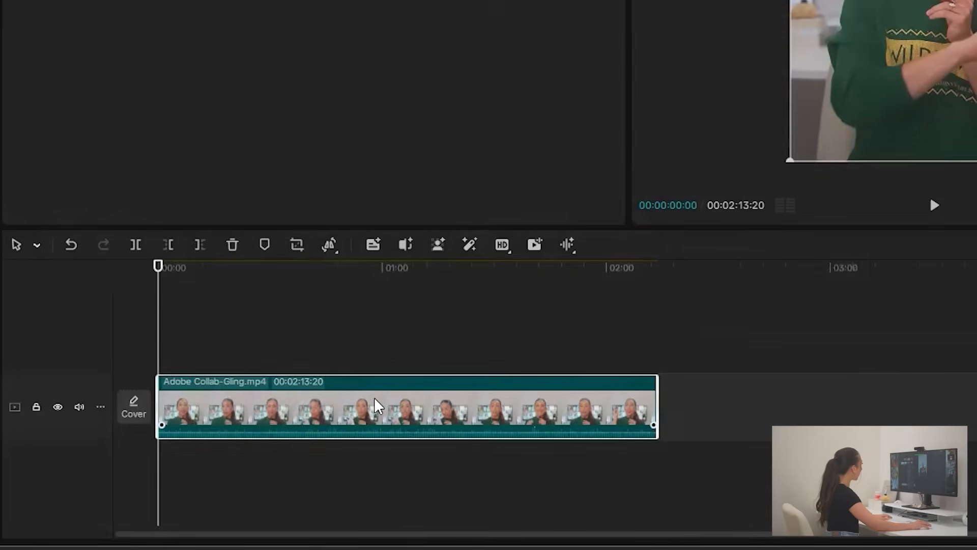
right_click(377, 405)
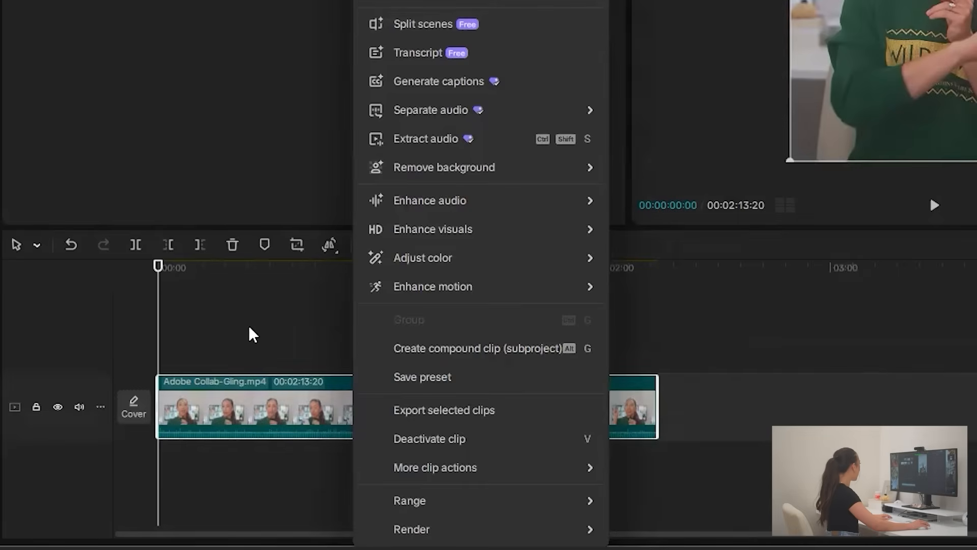
key(ctrl+v)
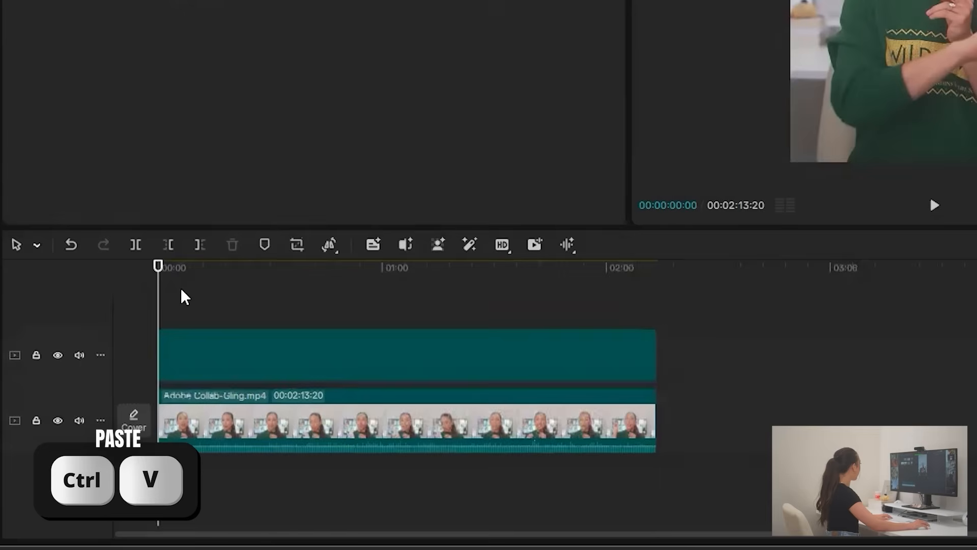
key(ctrl+v)
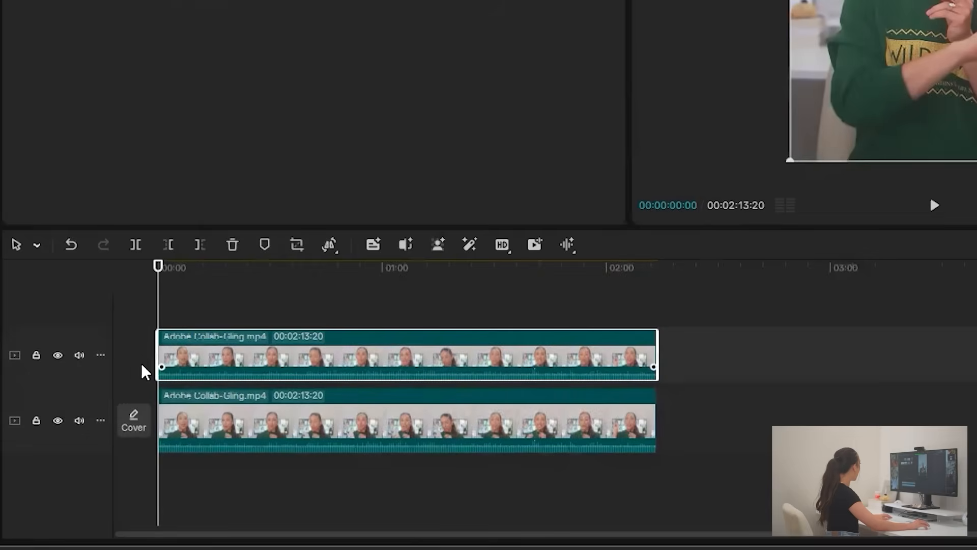
Mute the duplicate track's audio and apply Auto removal background removal to that clip.
click(79, 355)
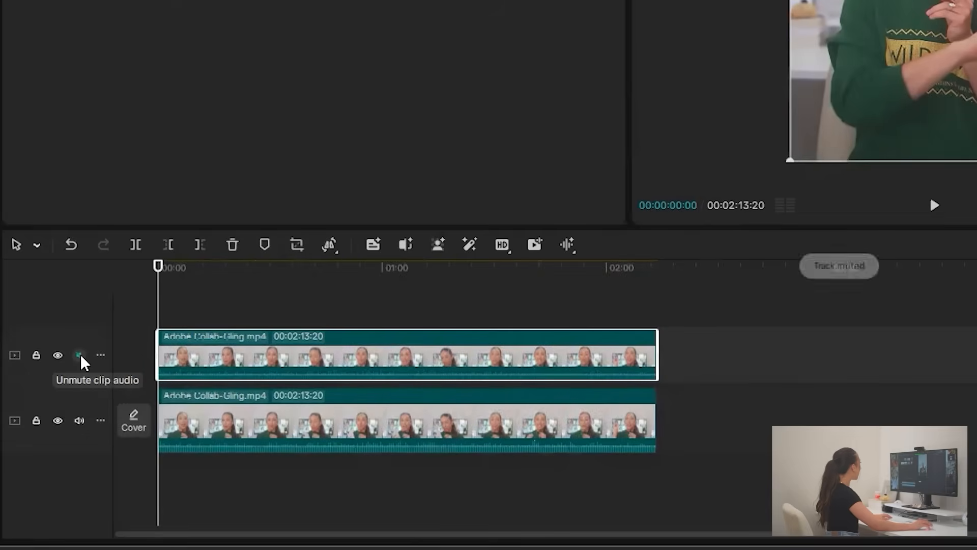
click(79, 355)
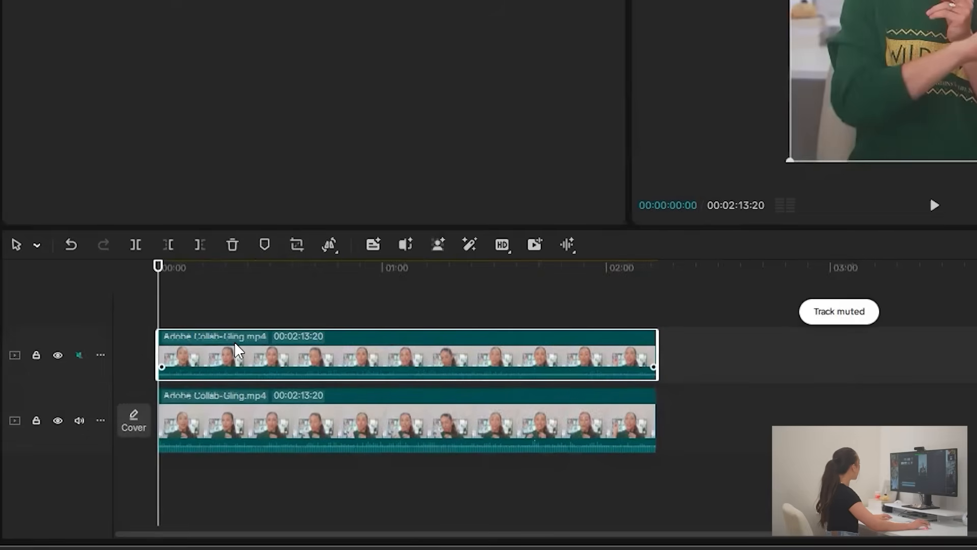
mouse_move(371, 356)
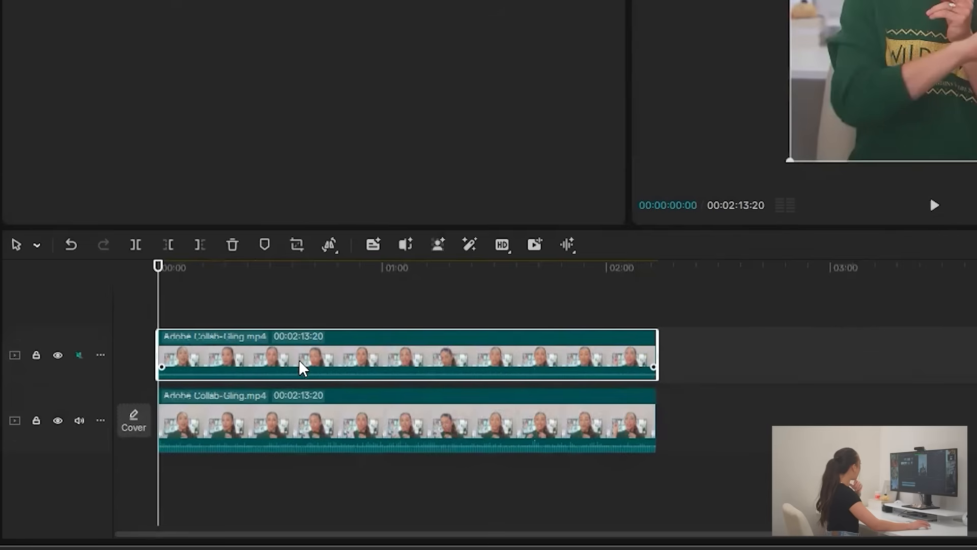
right_click(303, 366)
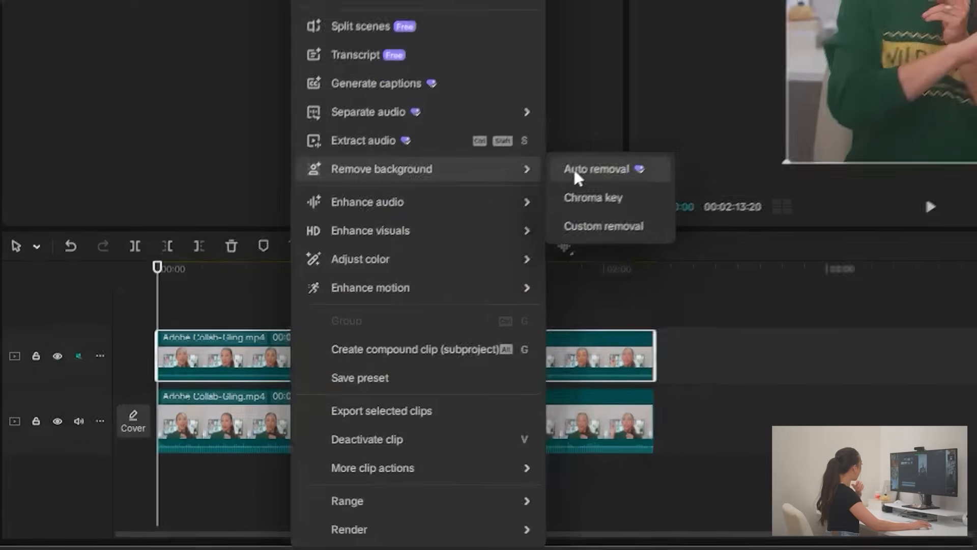
click(597, 169)
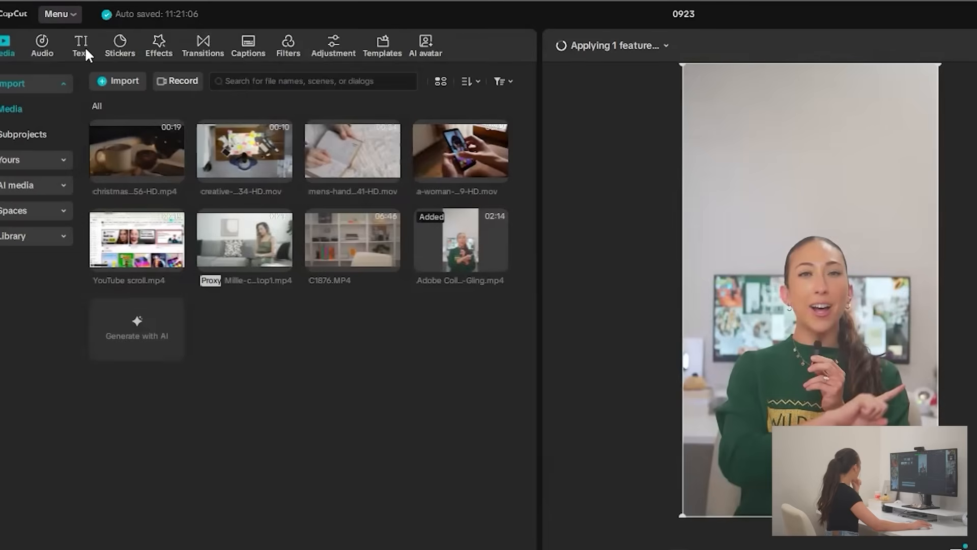
Add a default 'TEXT BEHIND YOU' title from the Text tab and increase its font size.
click(80, 45)
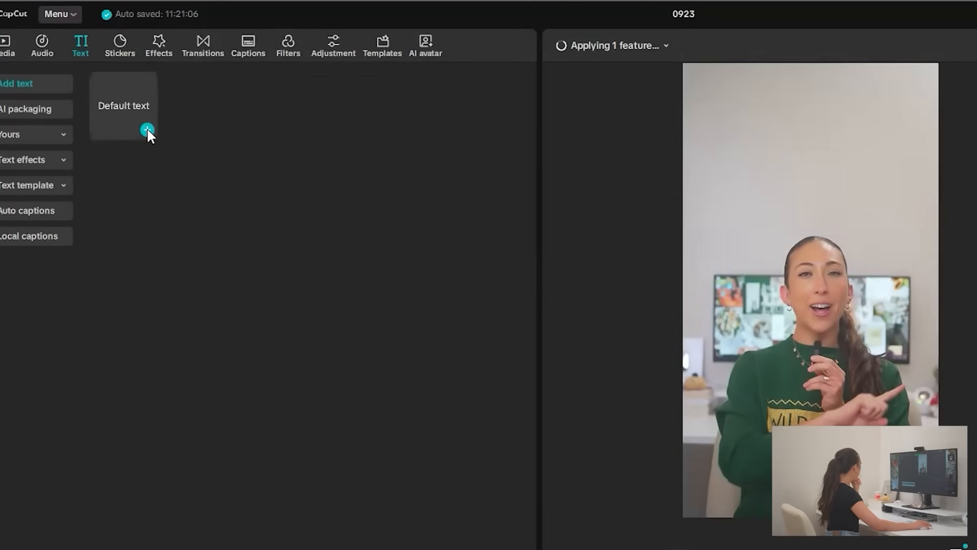
click(148, 131)
text(TEXT BEHIND YOU)
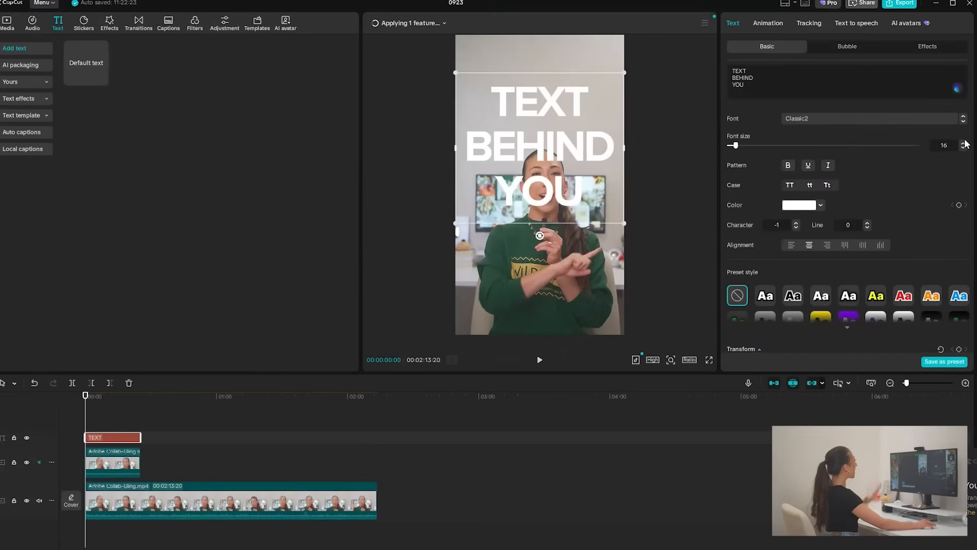
click(965, 142)
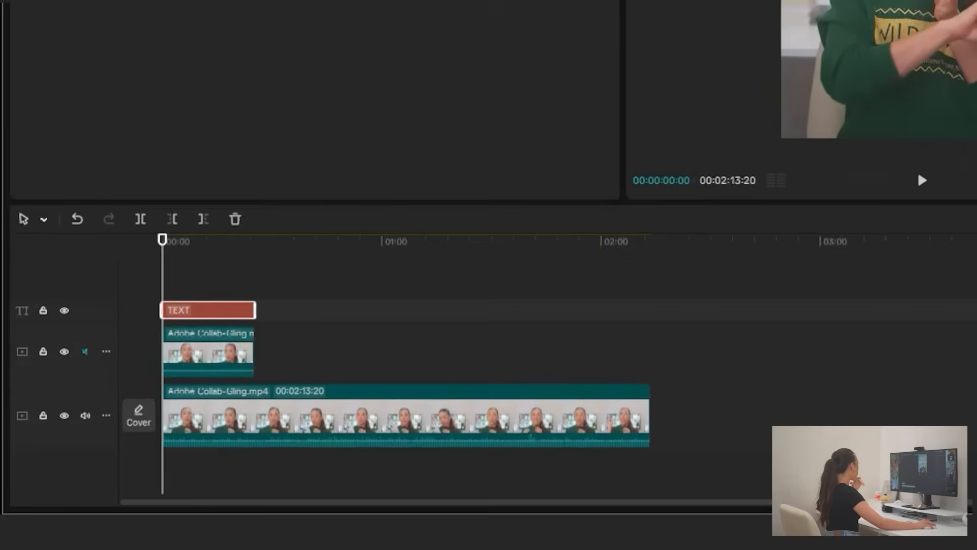
Place the title track between the cutout and original clips, then open its text settings.
click(205, 356)
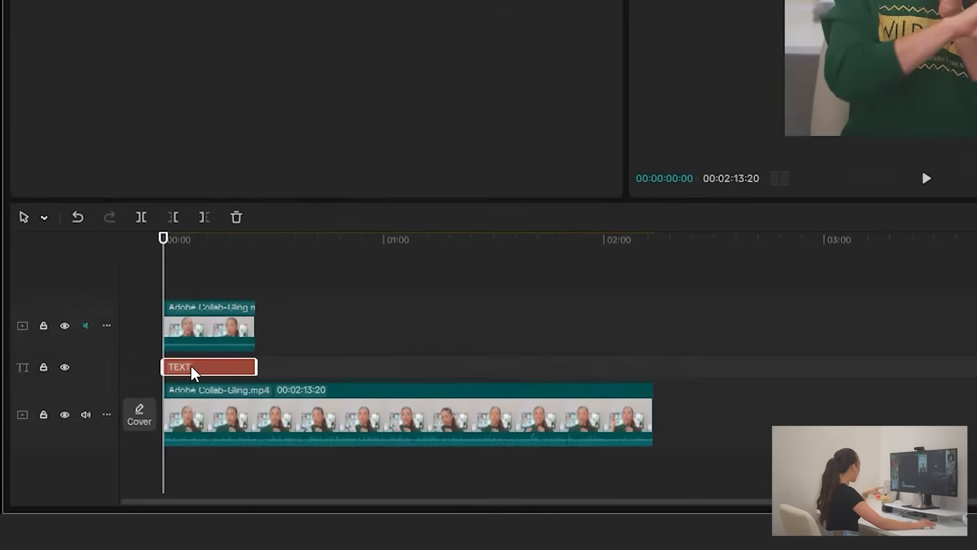
double_click(209, 366)
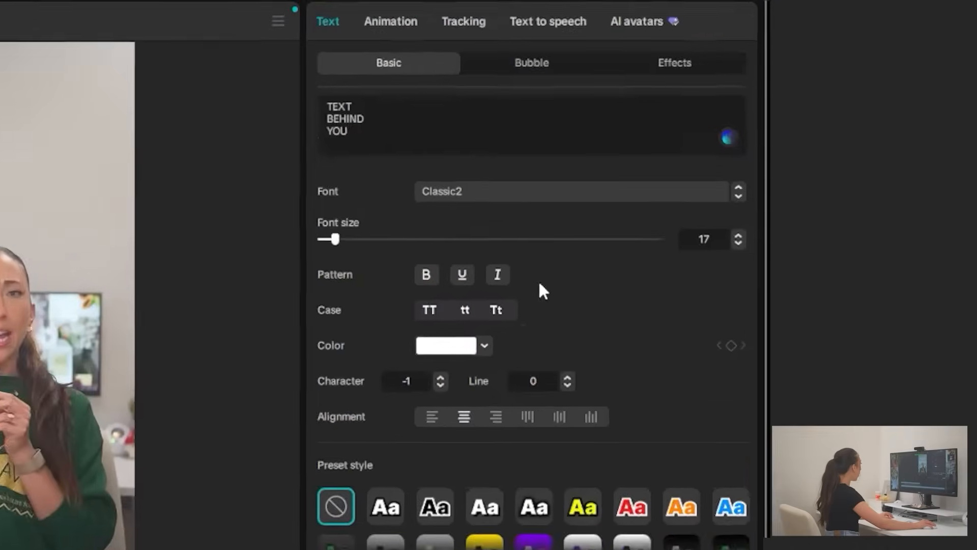
Show the title's In animation presets and scroll down toward Slide Up.
click(389, 22)
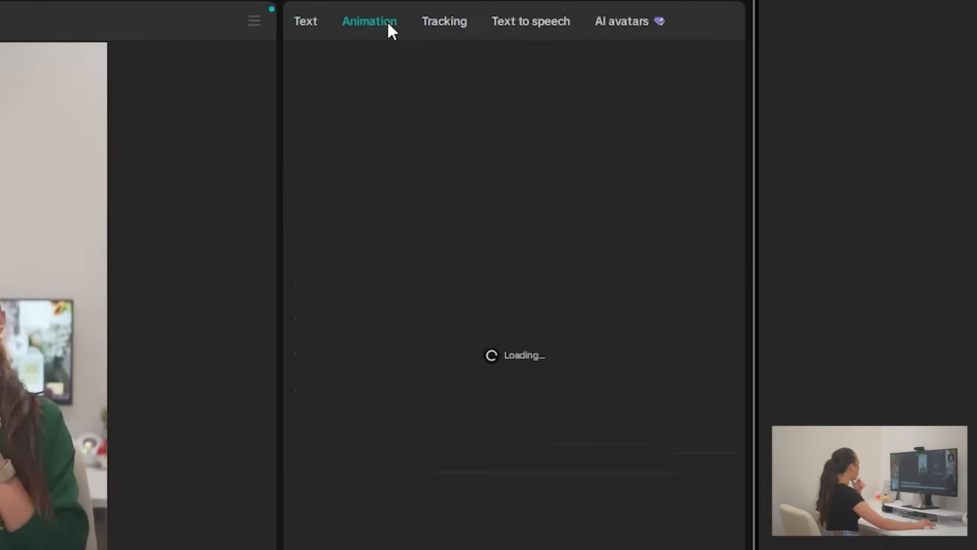
mouse_move(434, 283)
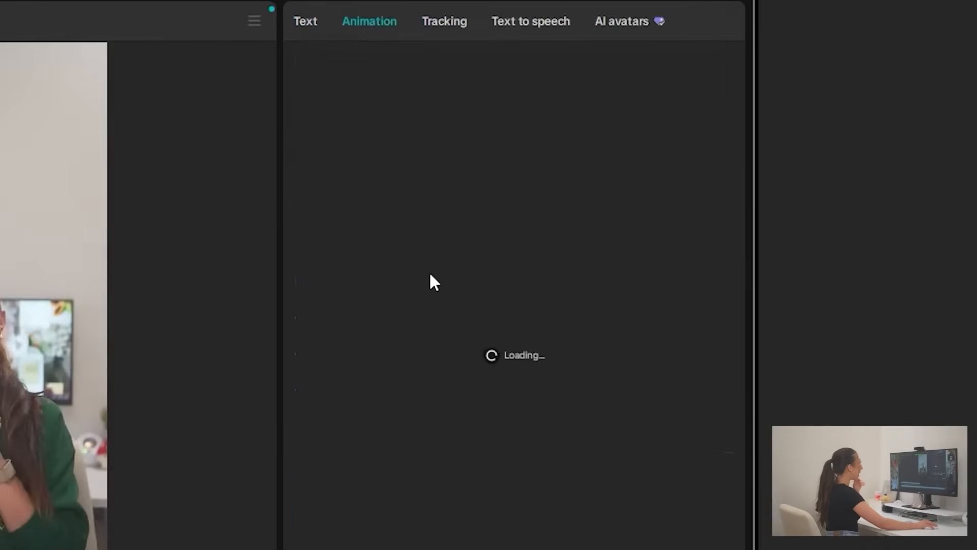
mouse_move(461, 302)
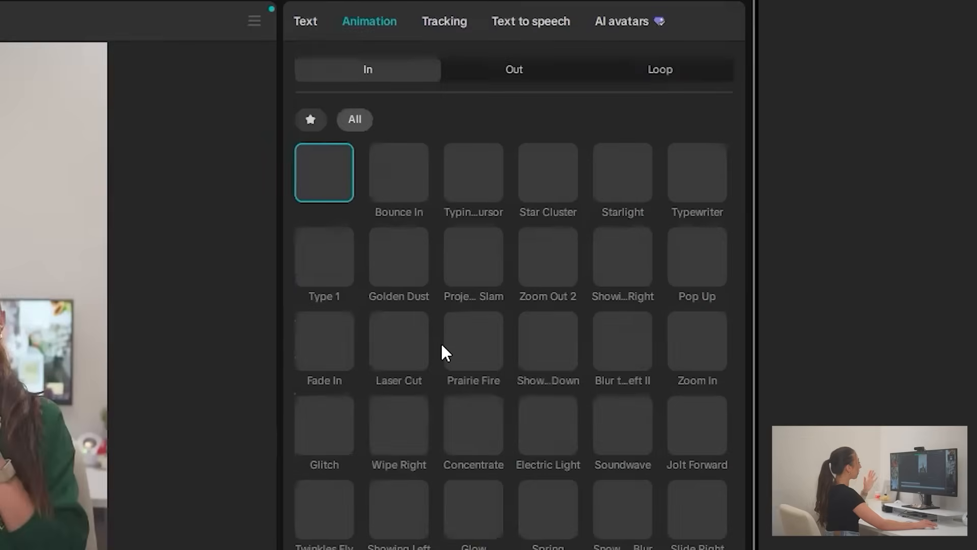
mouse_move(592, 495)
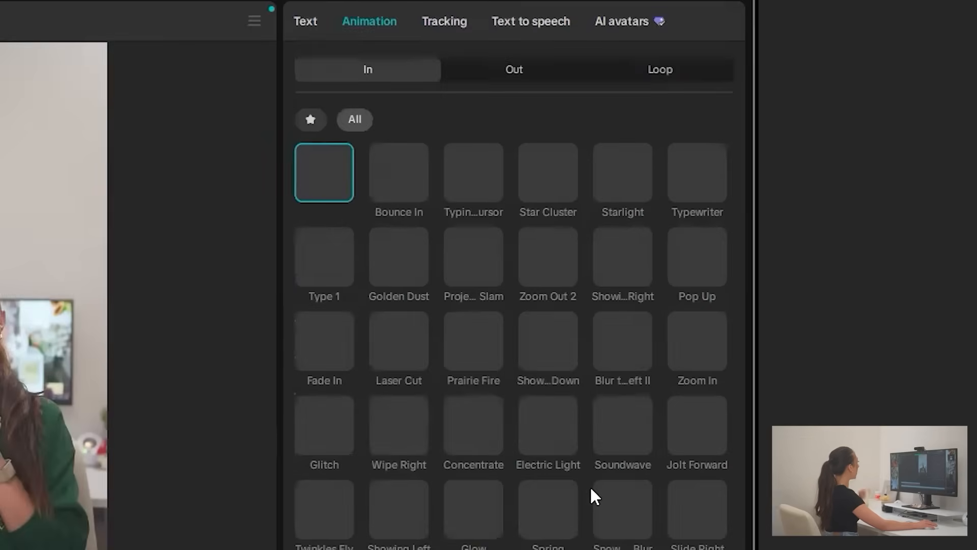
scroll(down, 3)
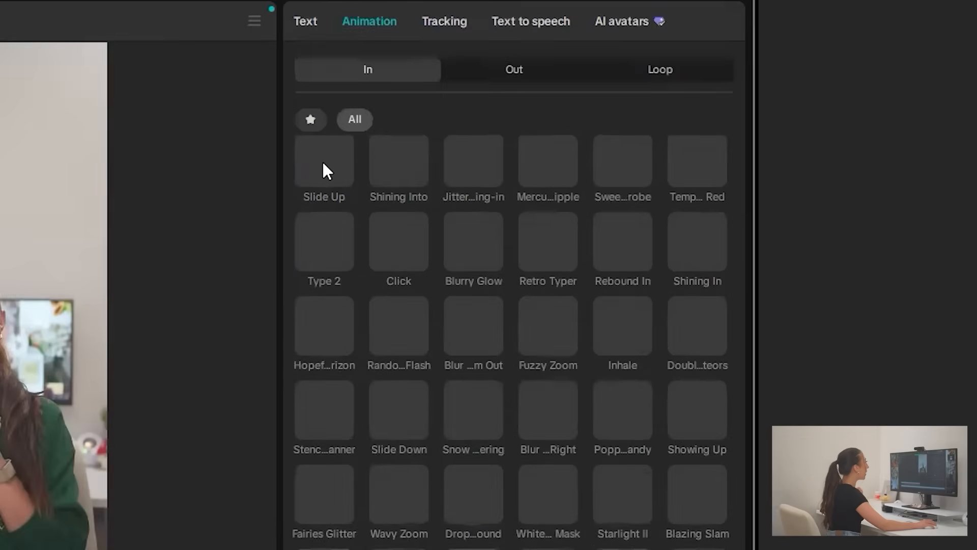